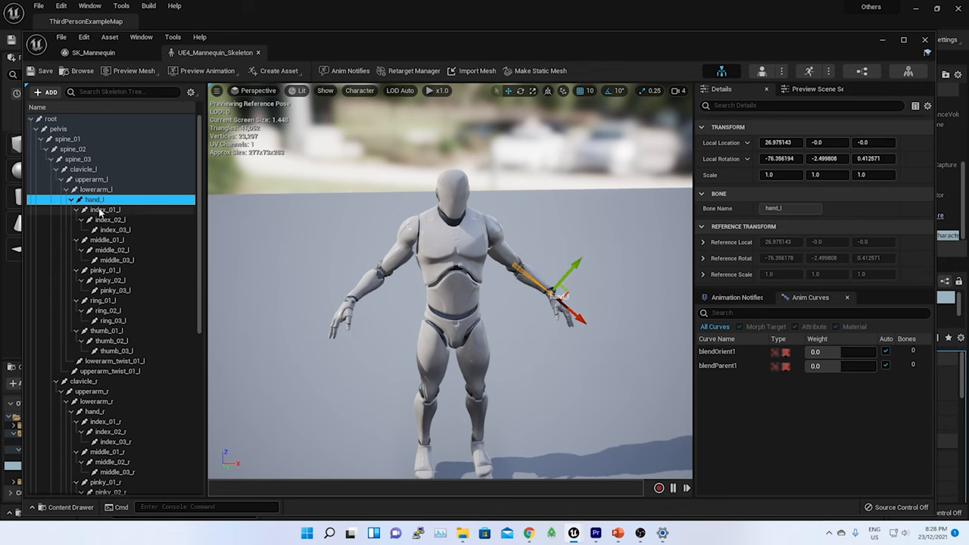
# Step: Select the upperarm_l bone to show its Local Location and Rotation in Details
pyautogui.click(109, 220)
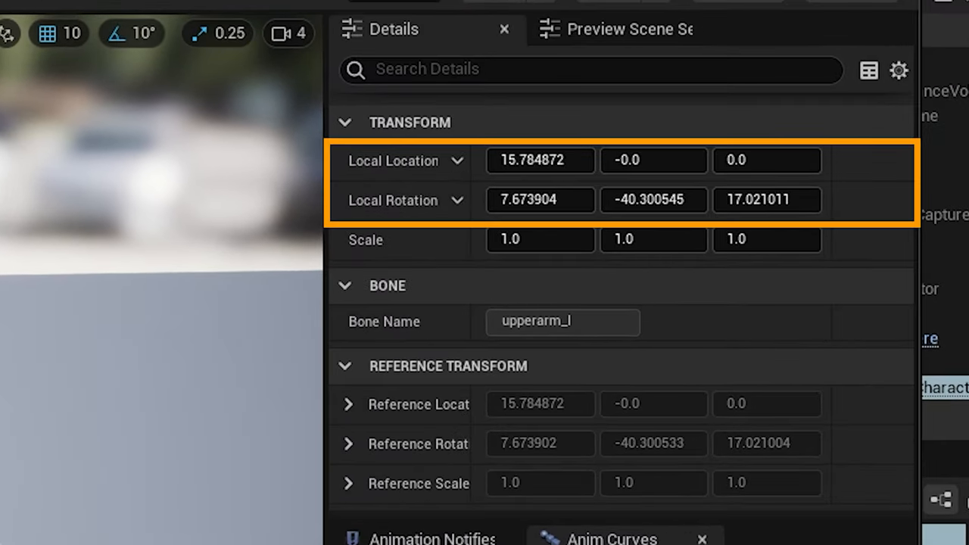
pyautogui.moveTo(8, 34)
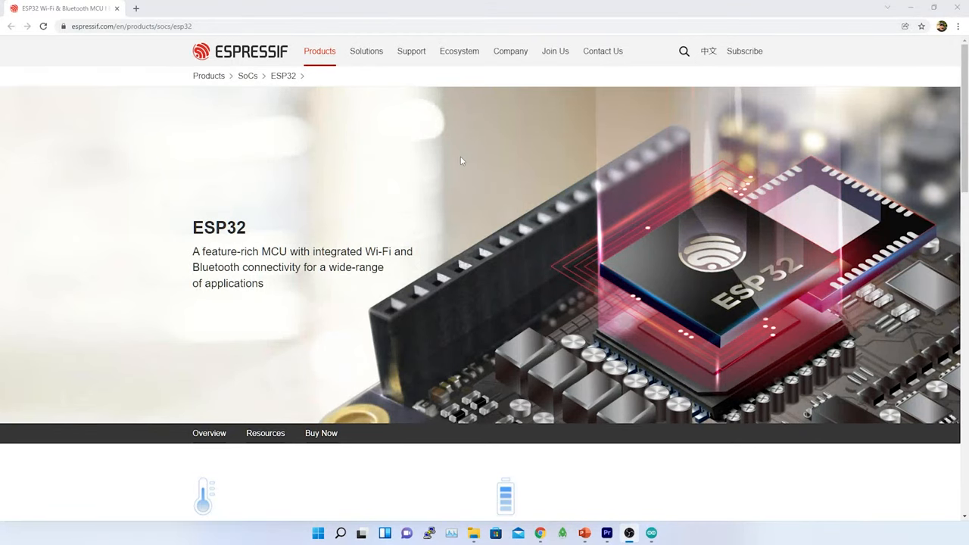
pyautogui.scroll(-3)
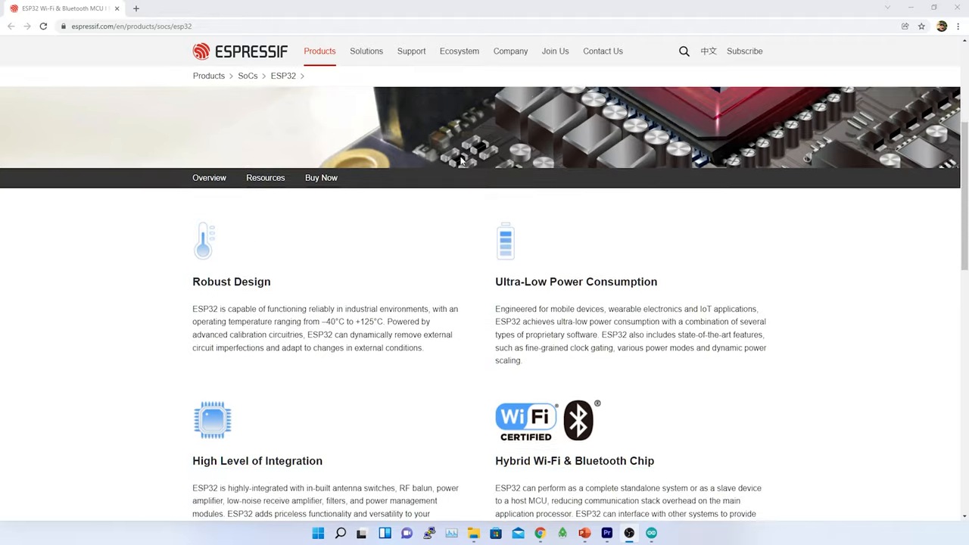
pyautogui.scroll(-3)
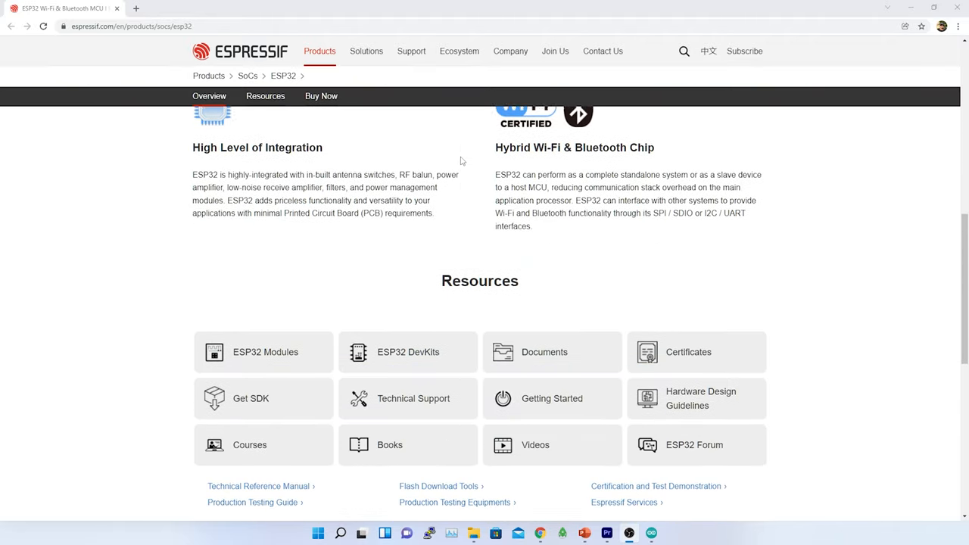
pyautogui.scroll(3)
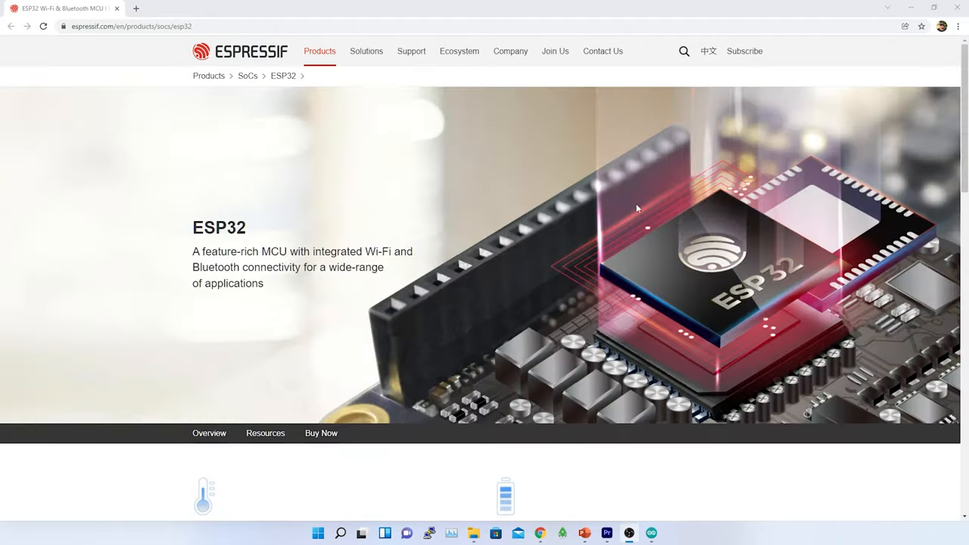
pyautogui.moveTo(669, 290)
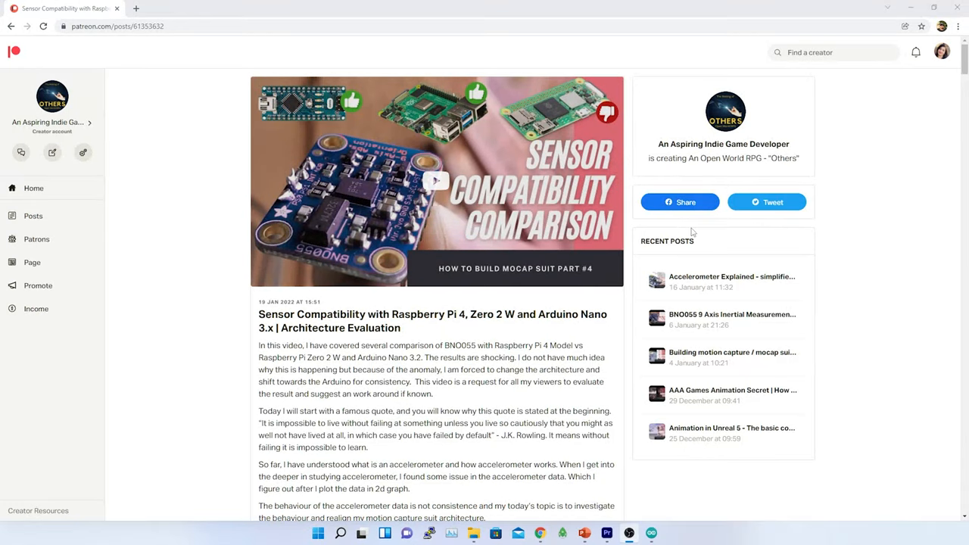
# Step: Scroll to the post's attachments and download the Bareminimum.ino sketch
pyautogui.scroll(-3)
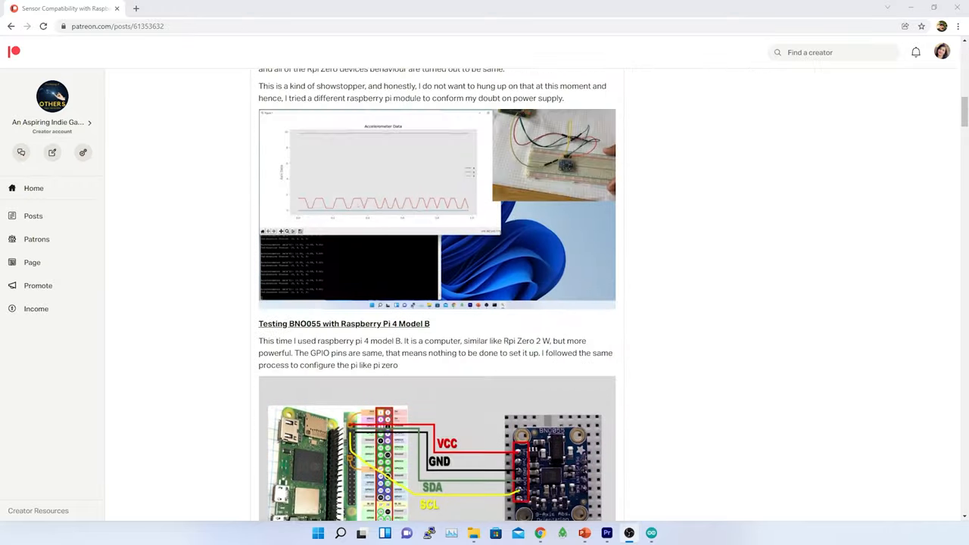
pyautogui.scroll(-3)
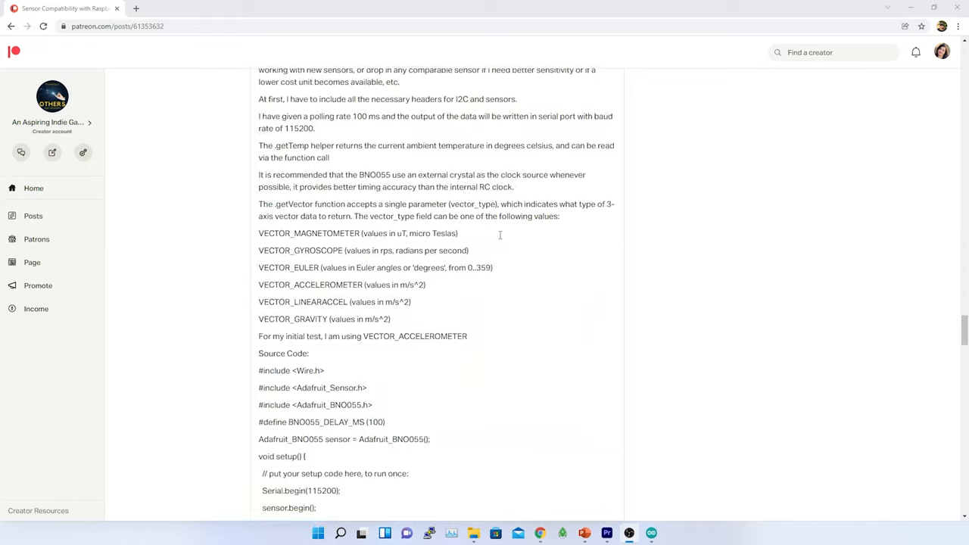
pyautogui.scroll(-3)
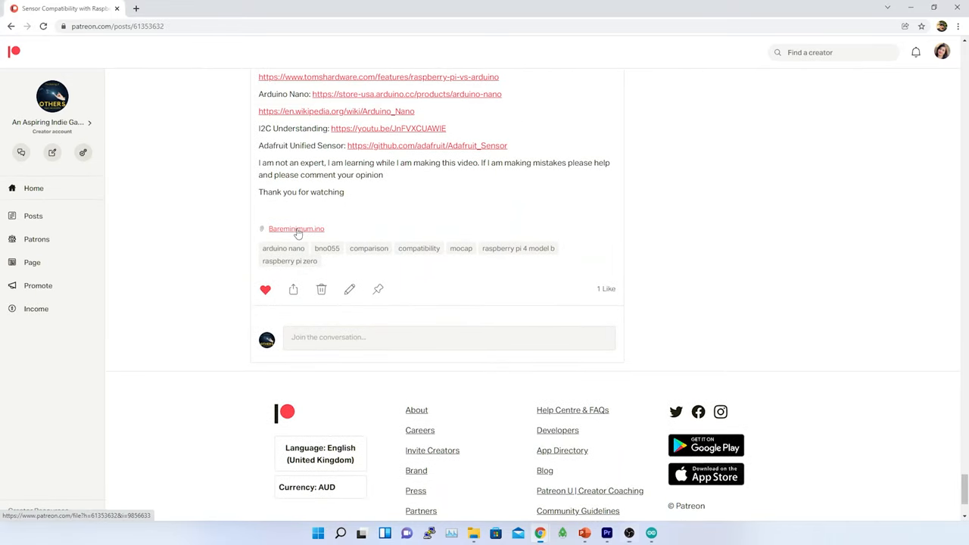
pyautogui.click(296, 228)
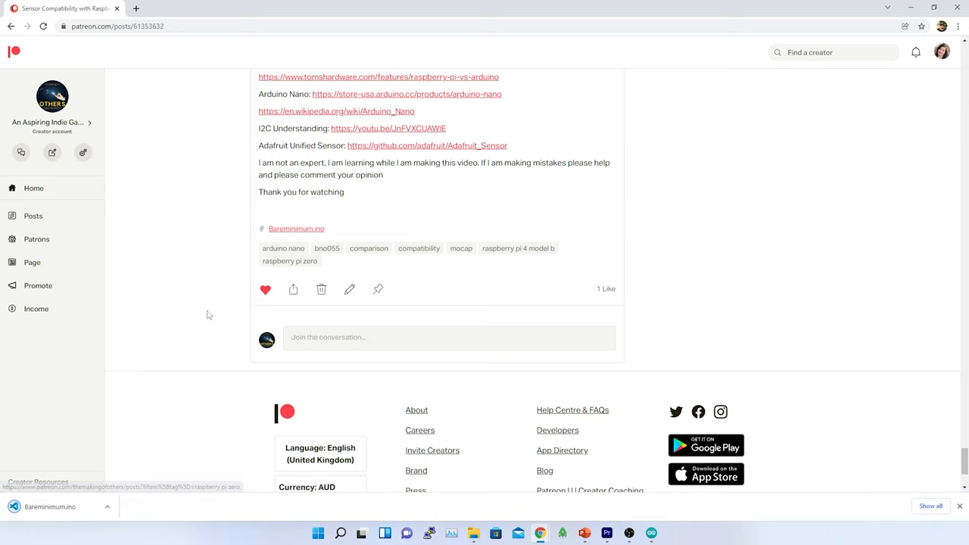
pyautogui.moveTo(738, 302)
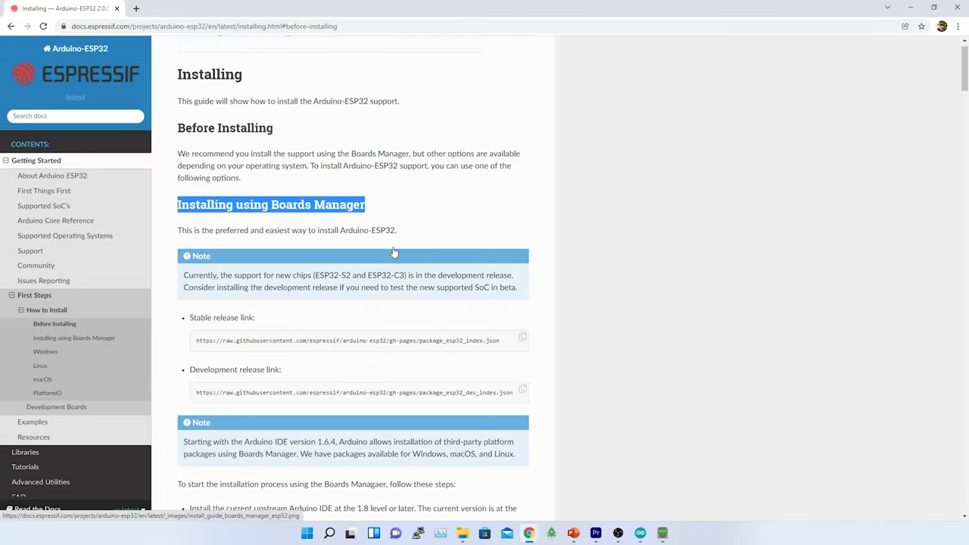
# Step: Scroll the Arduino-ESP32 docs to the 'Installing using Boards Manager' section
pyautogui.scroll(3)
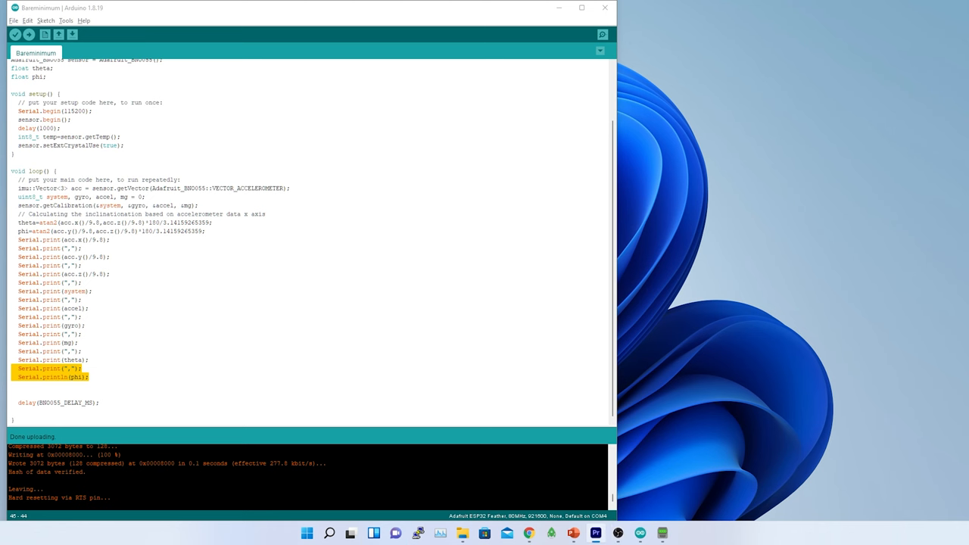
# Step: Add the ESP32 package_esp32_index.json URL to Additional Boards Manager URLs in Preferences and confirm
pyautogui.click(14, 21)
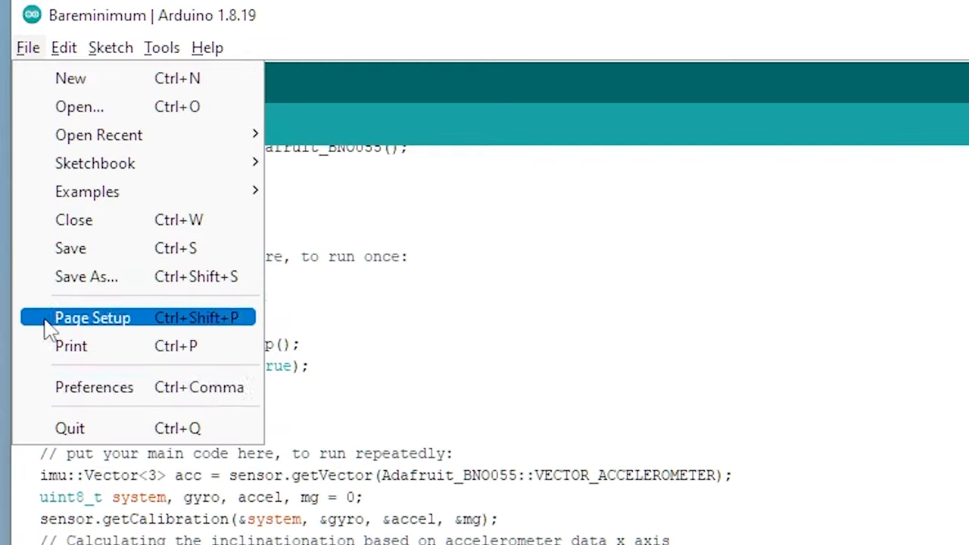
pyautogui.click(94, 388)
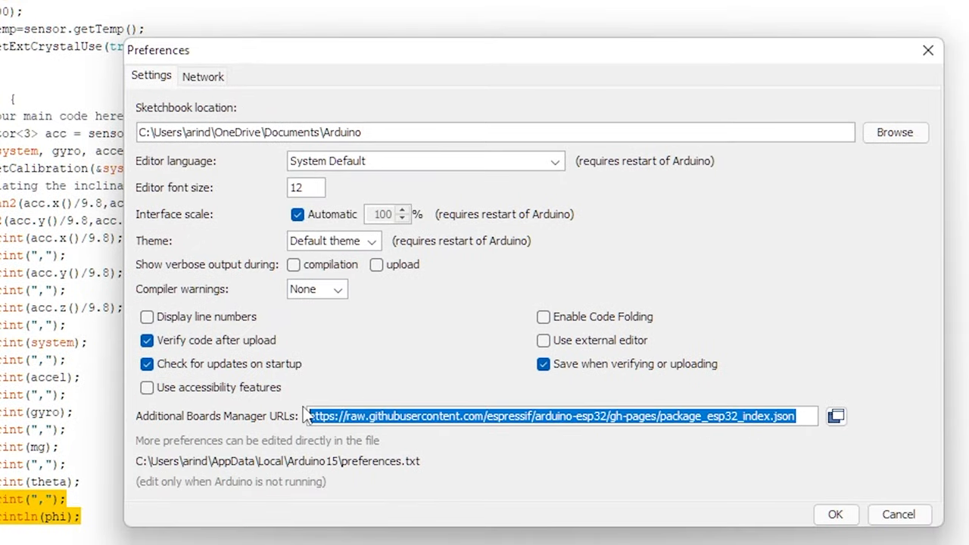
pyautogui.click(836, 515)
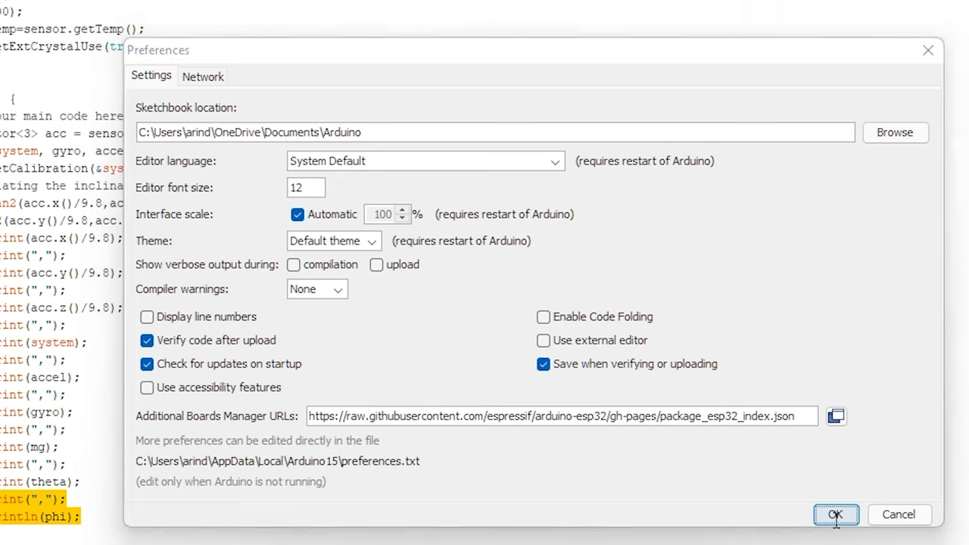
pyautogui.click(836, 514)
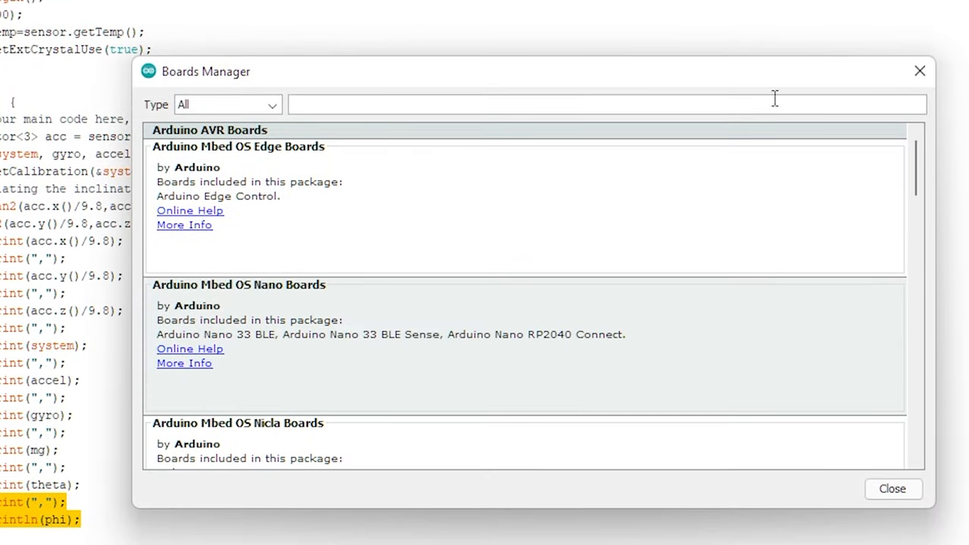
pyautogui.moveTo(719, 104)
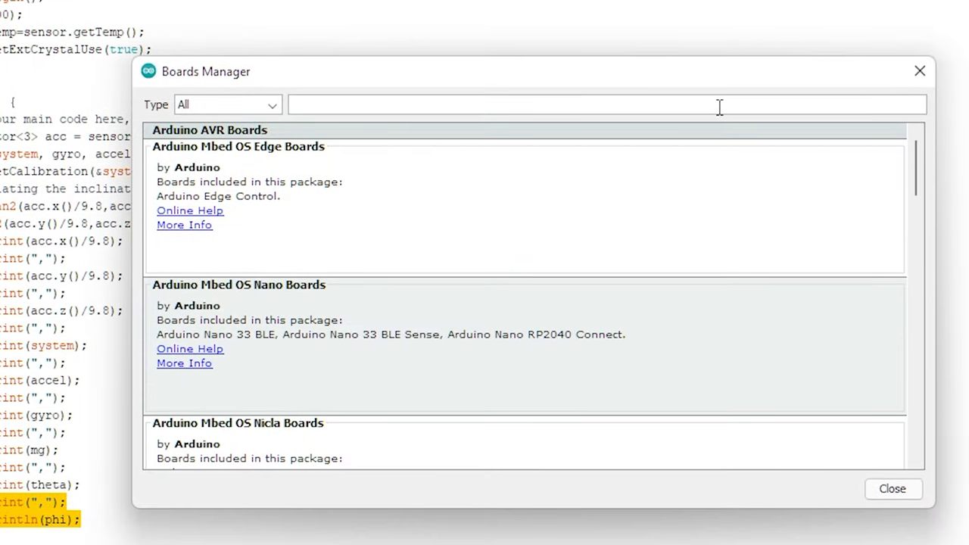
# Step: Filter the Boards Manager package list by searching for 'esp'
pyautogui.write('esp')
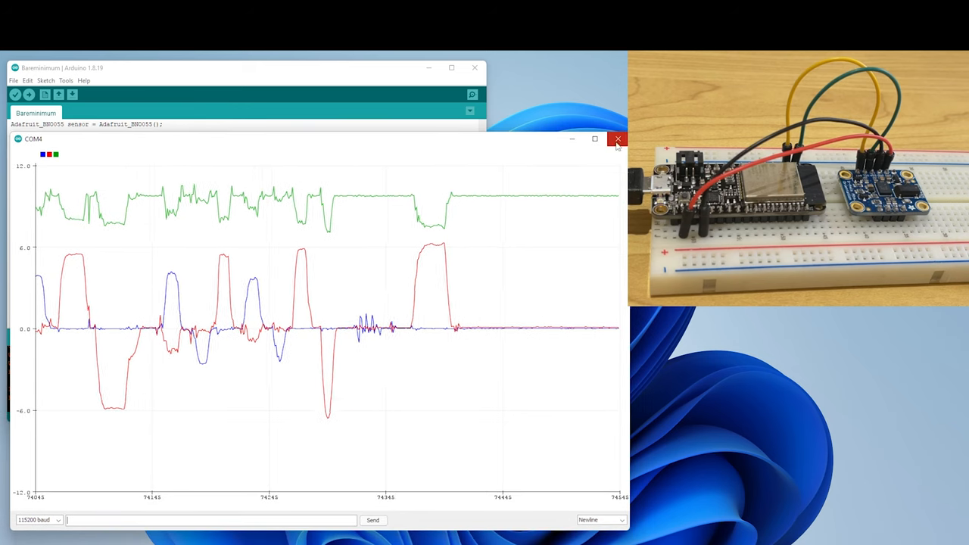
# Step: Close the Serial Plotter from the Tools menu, leaving only the accelerometer sketch
pyautogui.click(67, 80)
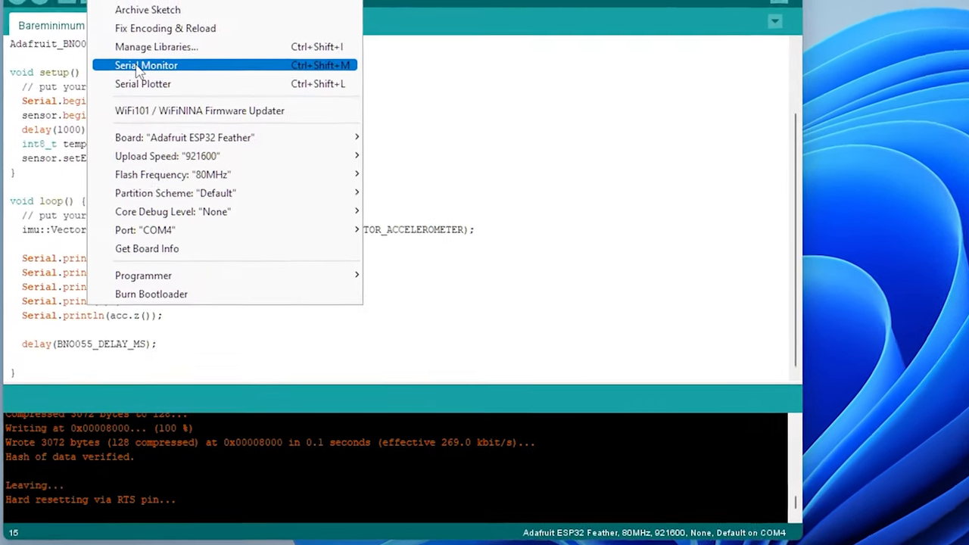
pyautogui.click(145, 63)
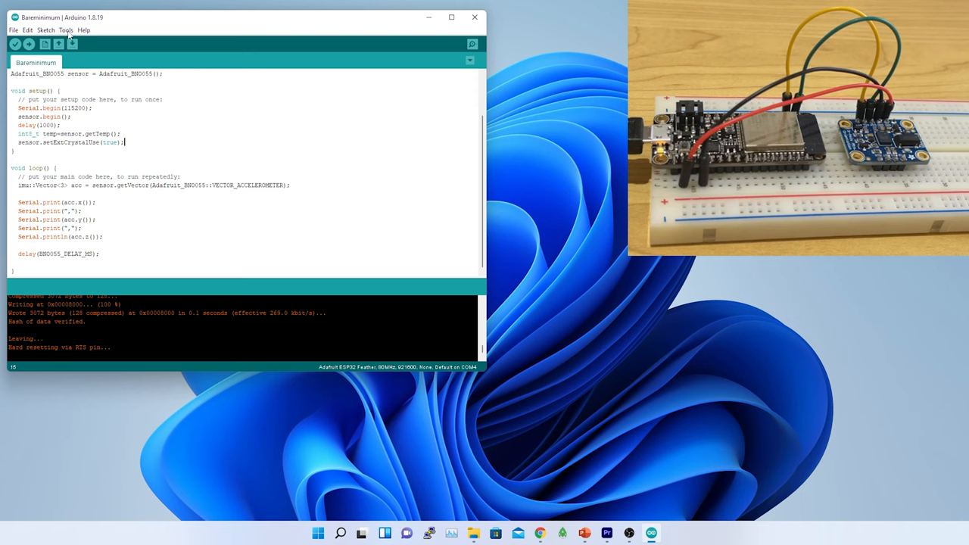
pyautogui.click(473, 44)
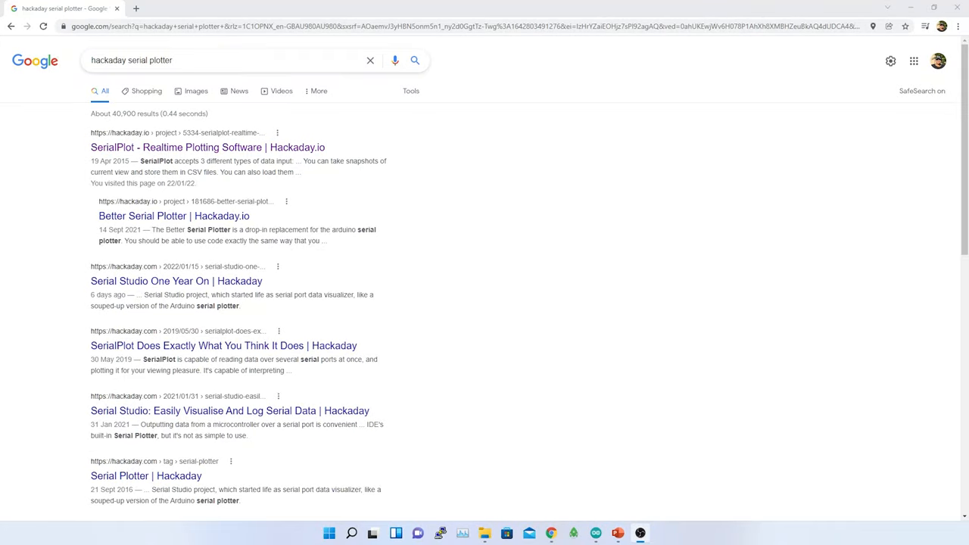
# Step: Download serialplot-0.12.0-win32-setup.exe from the Hackaday.io page and run its installer to completion
pyautogui.click(208, 147)
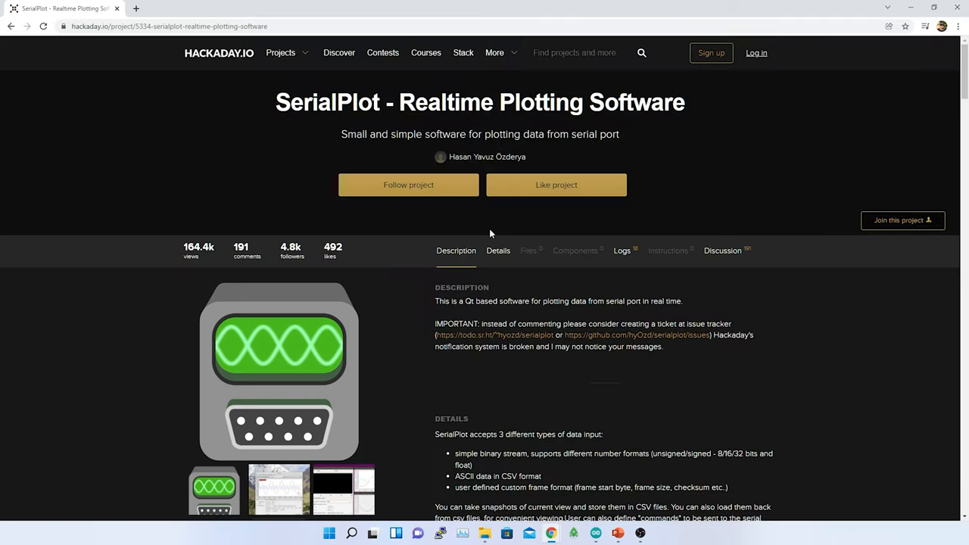
pyautogui.scroll(-3)
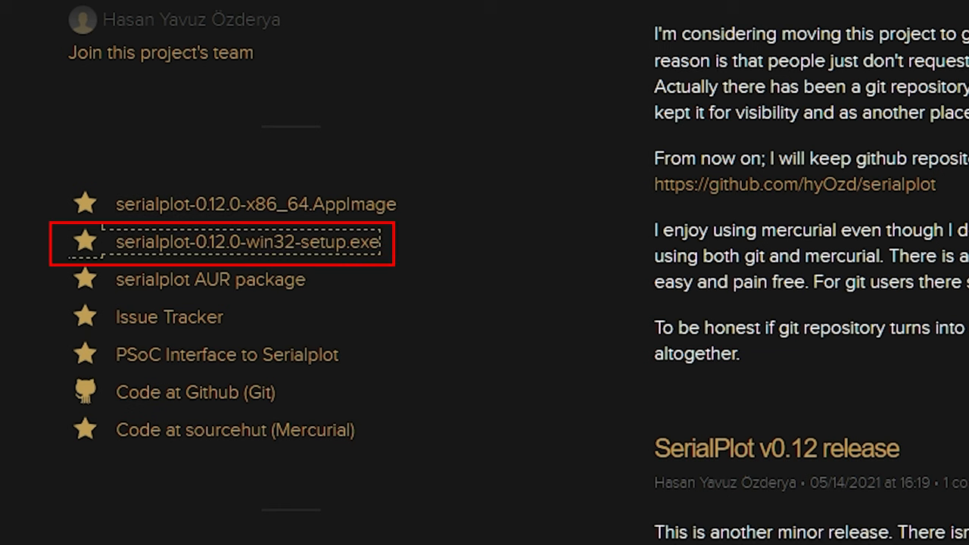
pyautogui.click(245, 242)
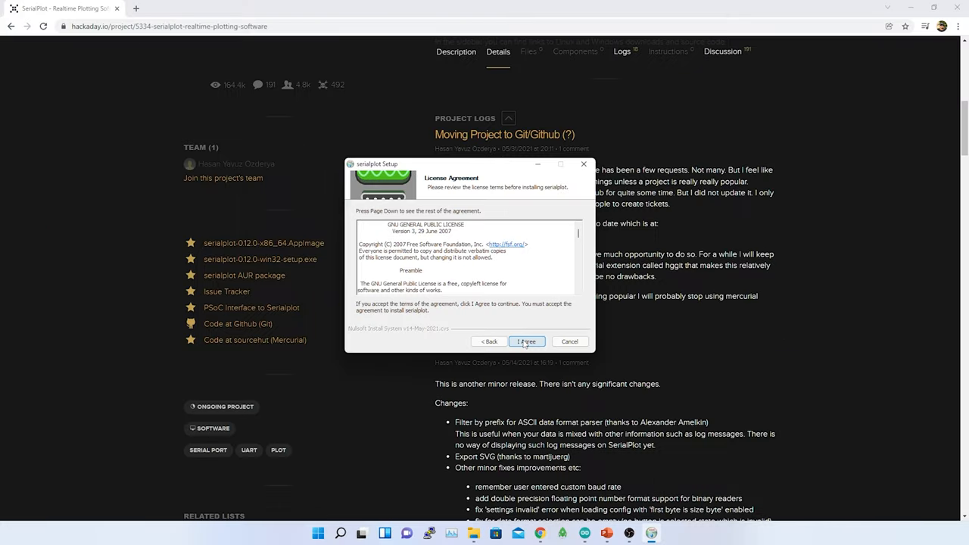
pyautogui.click(527, 342)
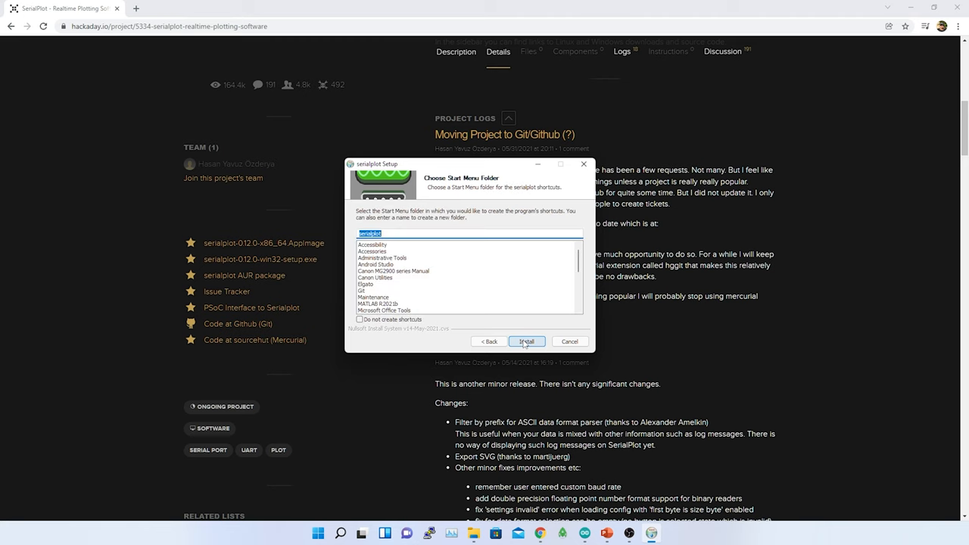
pyautogui.click(527, 343)
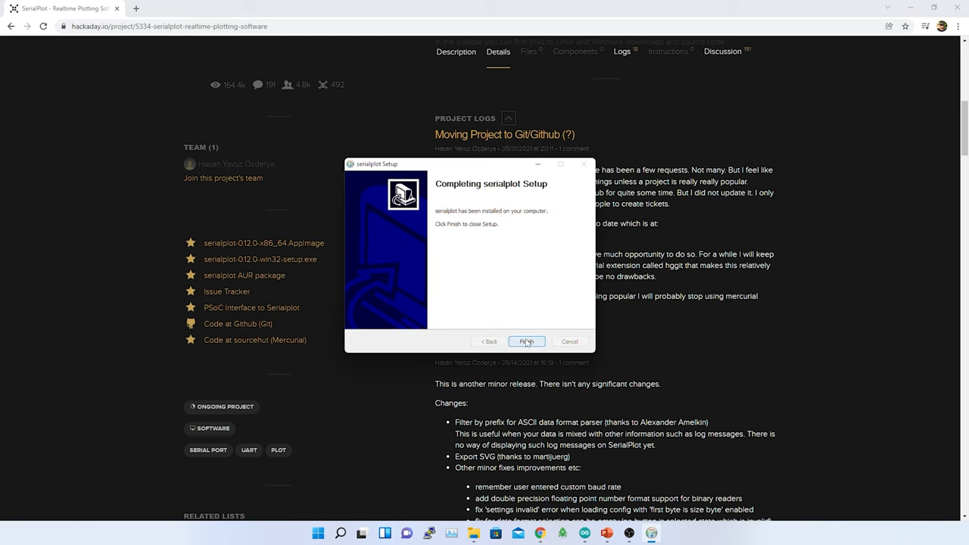
pyautogui.click(527, 342)
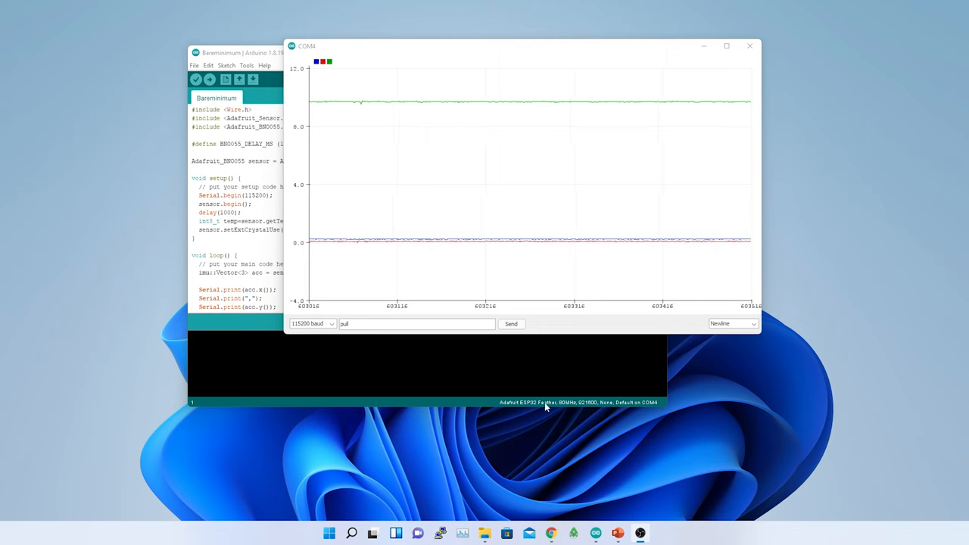
# Step: Launch SerialPlot from Windows search and close the Arduino plot window
pyautogui.click(352, 532)
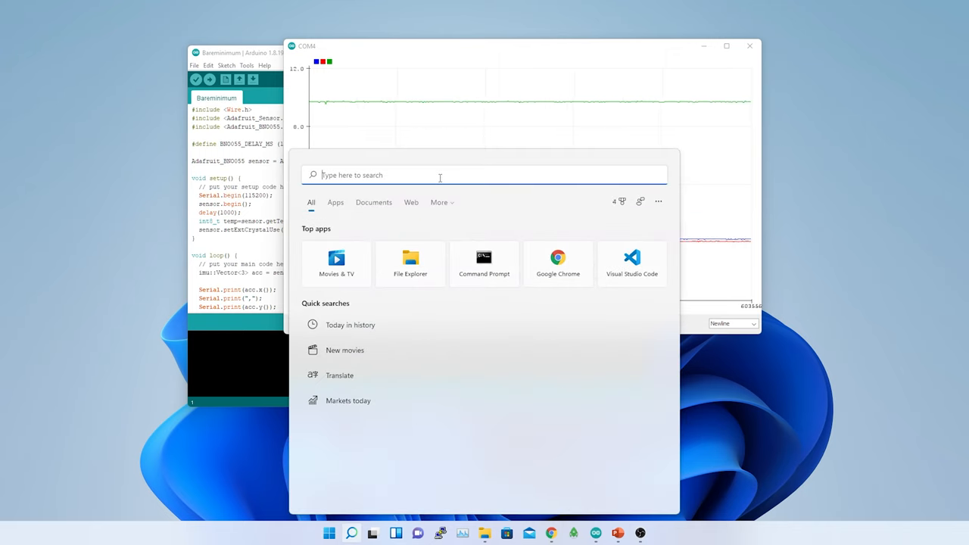
pyautogui.write('seri')
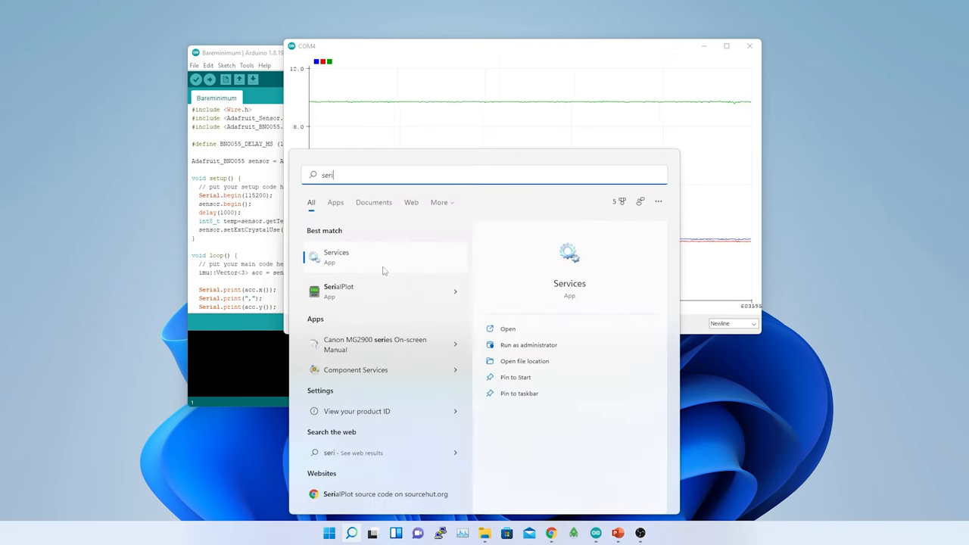
pyautogui.click(339, 290)
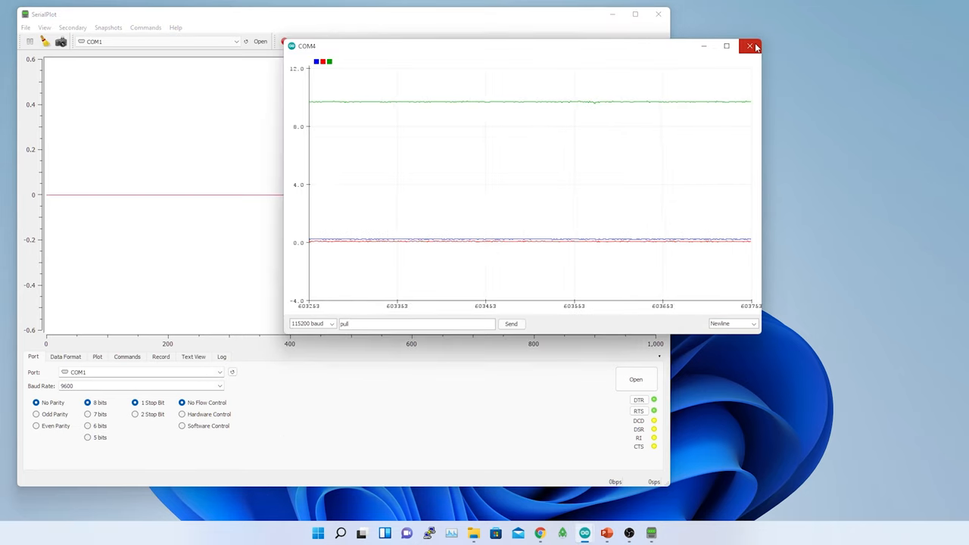
pyautogui.click(749, 46)
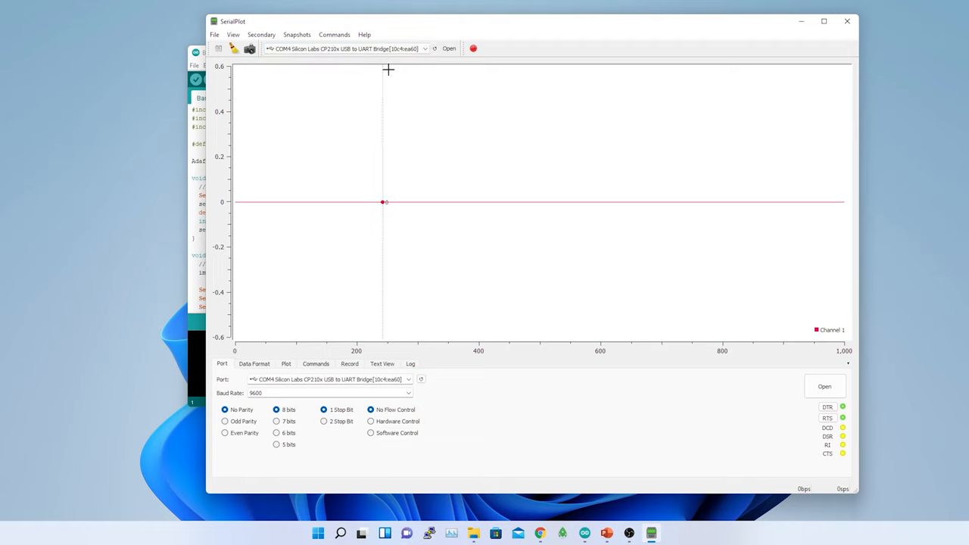
# Step: Set the Port baud rate to 115200 with ASCII comma-delimited data format
pyautogui.click(449, 48)
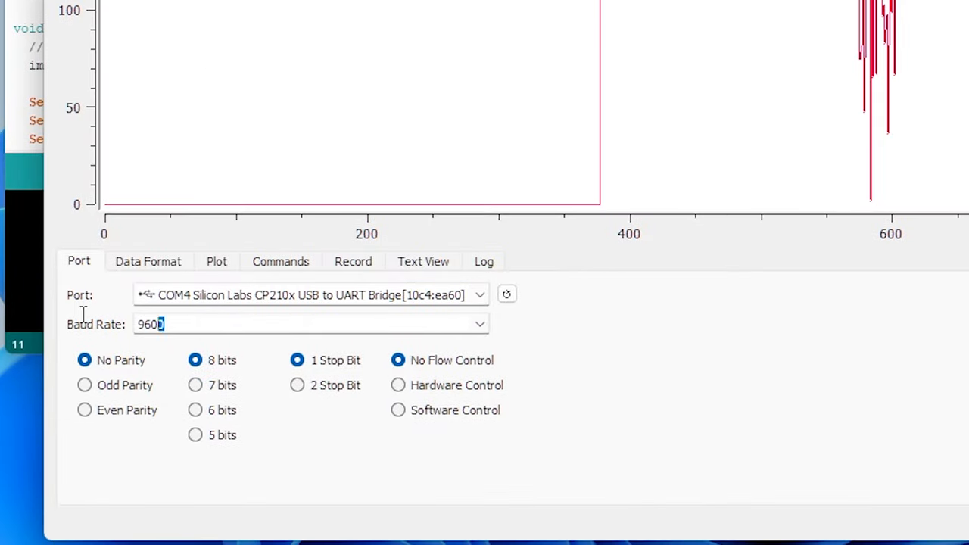
pyautogui.write('115200')
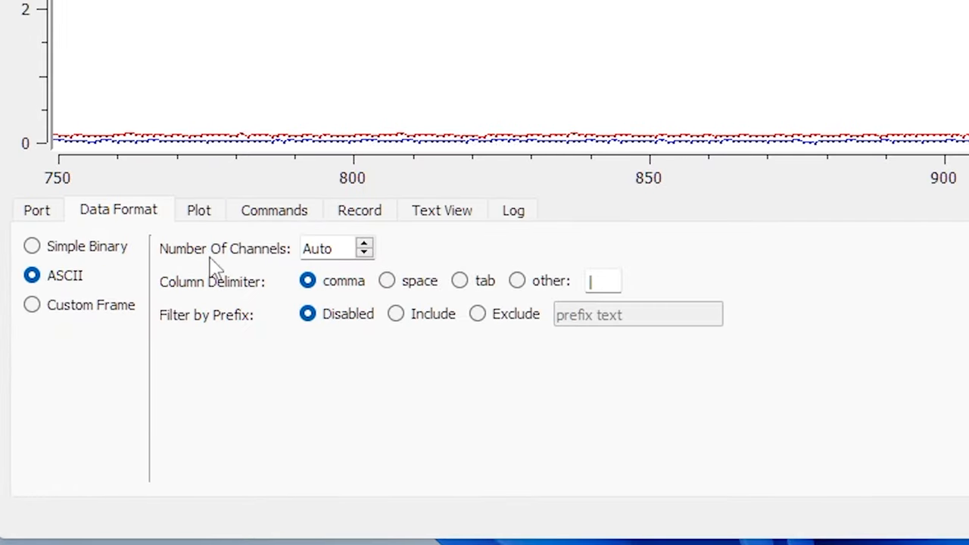
pyautogui.click(36, 209)
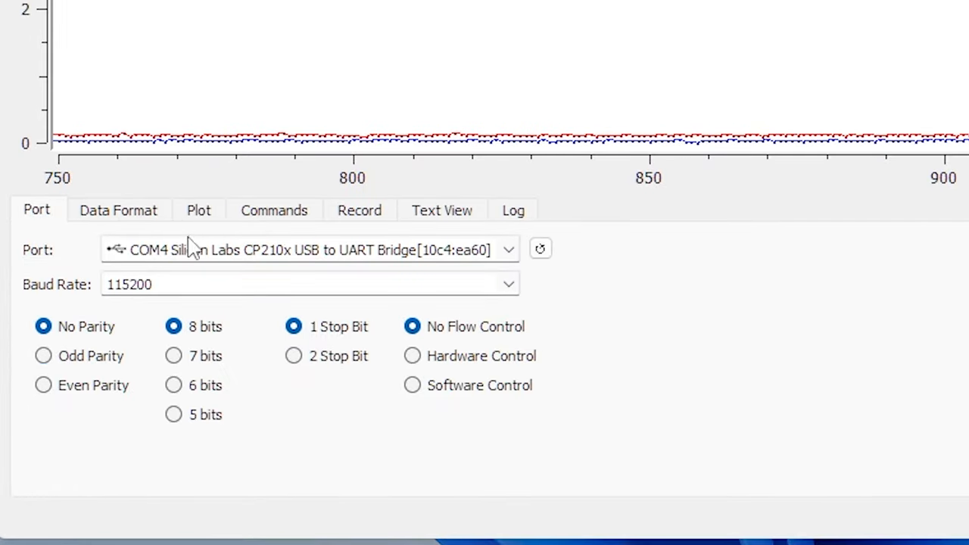
pyautogui.click(199, 209)
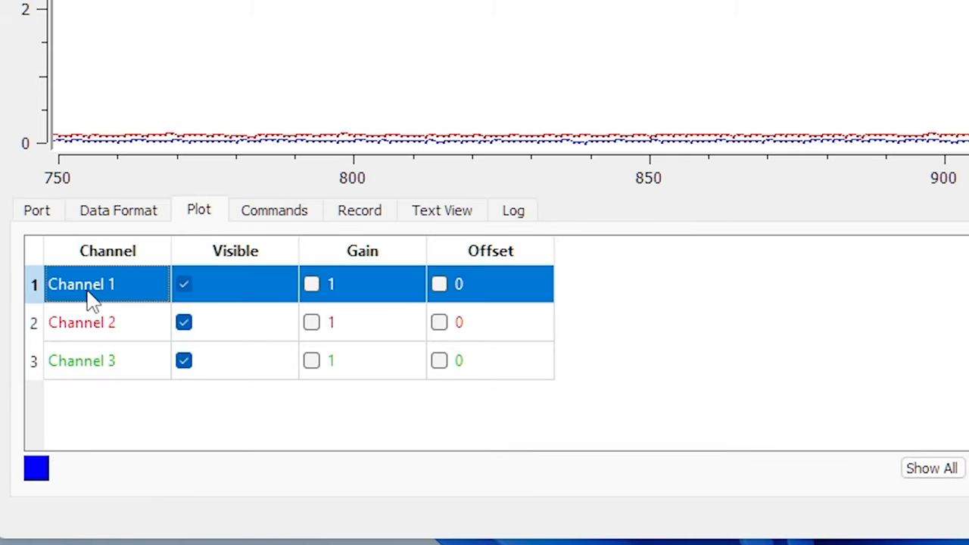
# Step: Rename Channels 1–3 to accelX, accelY and accelZ in the Plot channel list
pyautogui.doubleClick(82, 285)
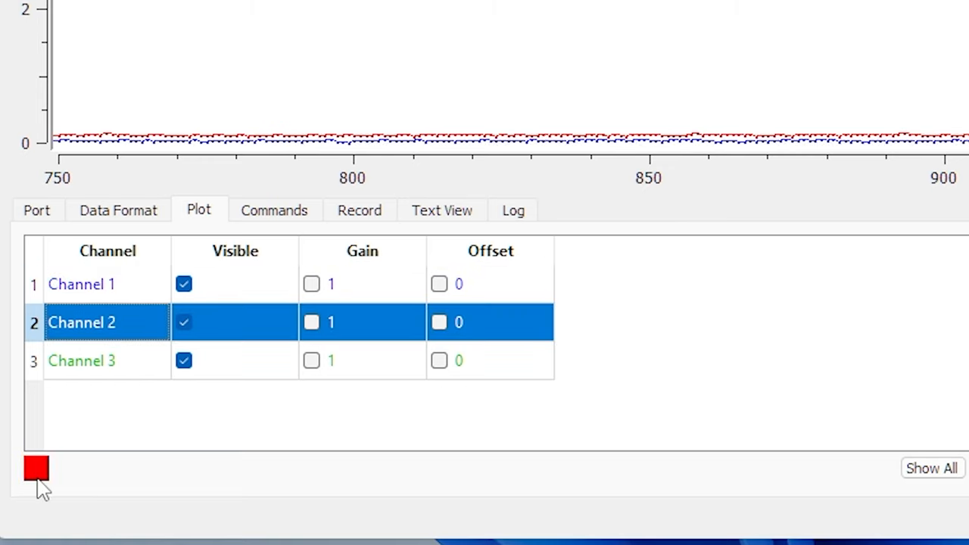
pyautogui.moveTo(85, 382)
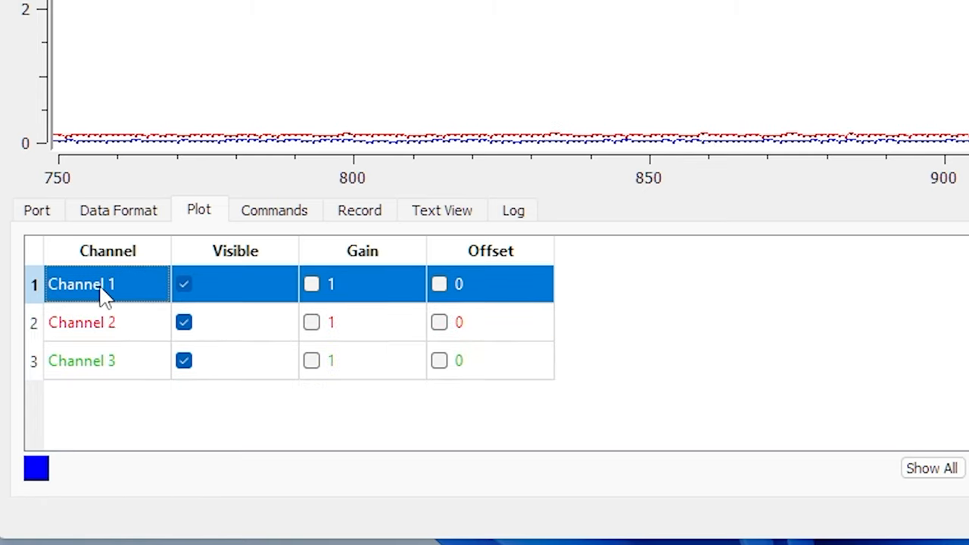
pyautogui.write('acc')
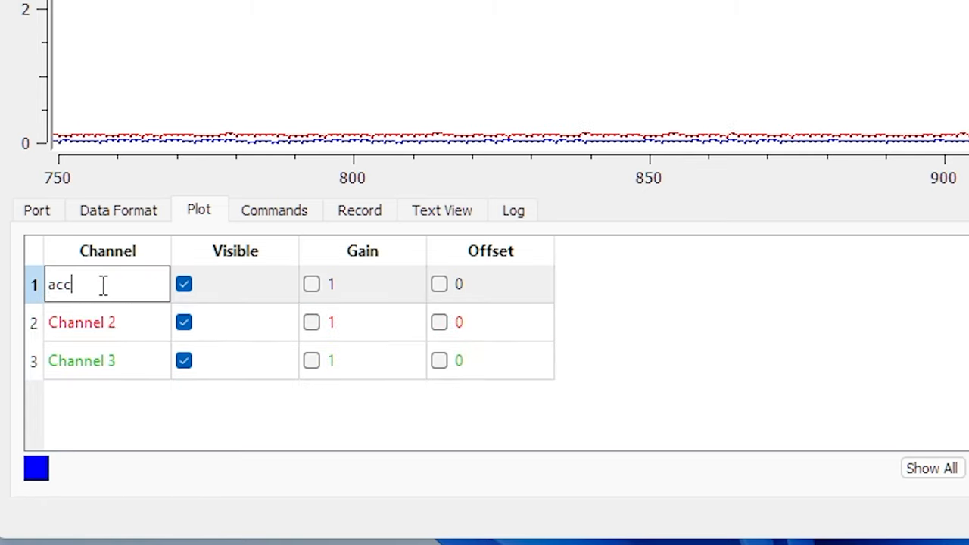
pyautogui.write('elX')
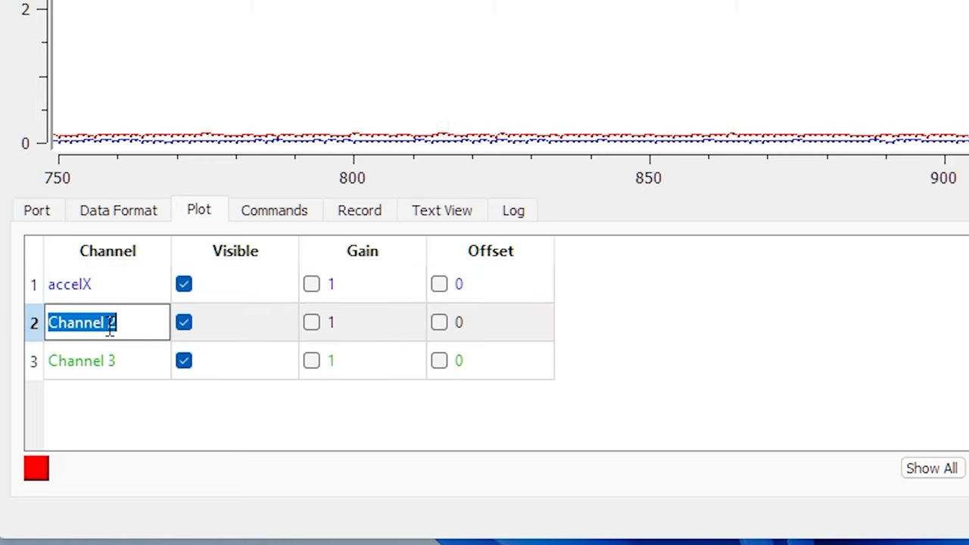
pyautogui.write('accelY')
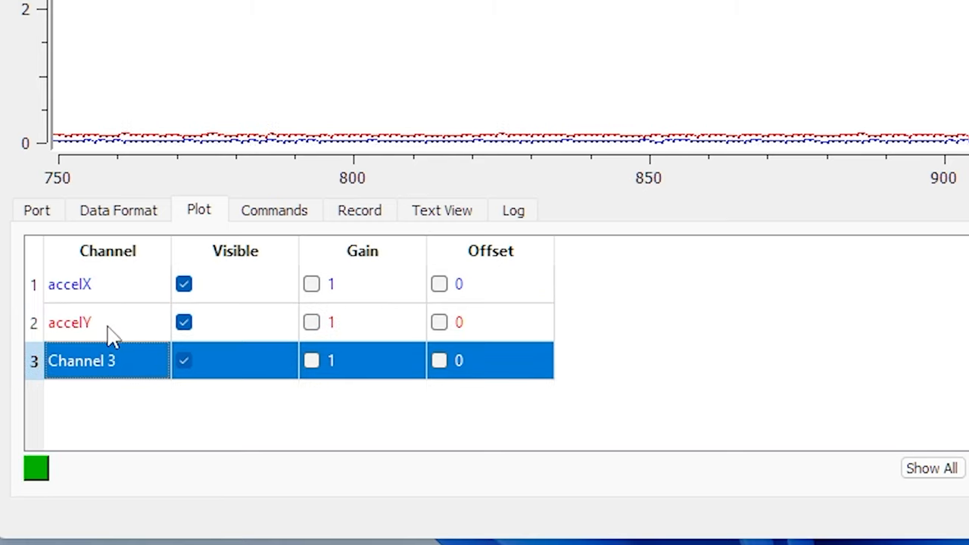
pyautogui.doubleClick(81, 361)
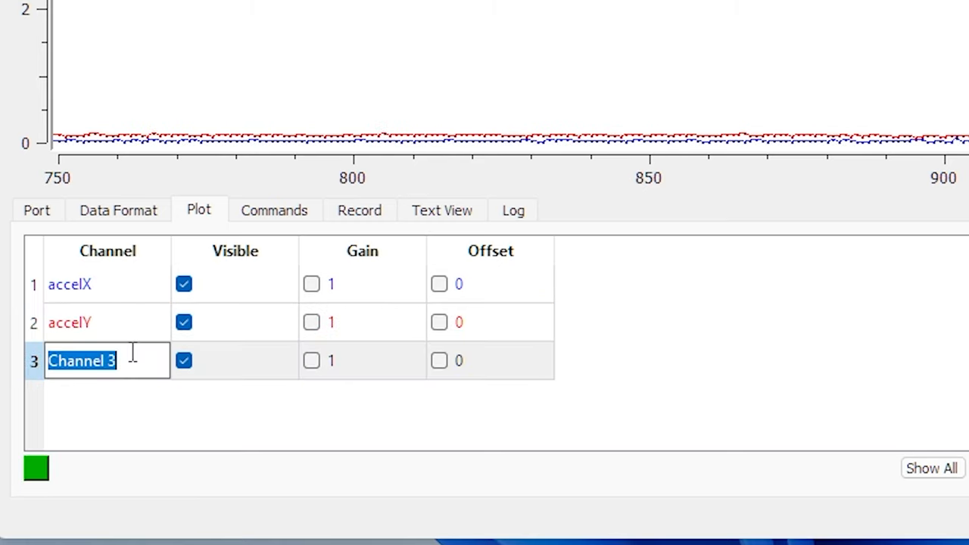
pyautogui.write('accelZ')
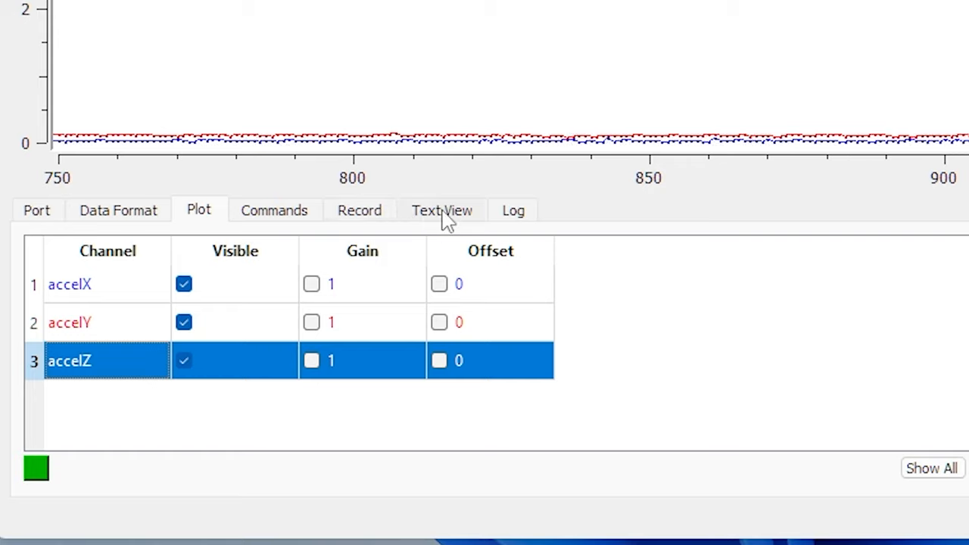
pyautogui.click(442, 209)
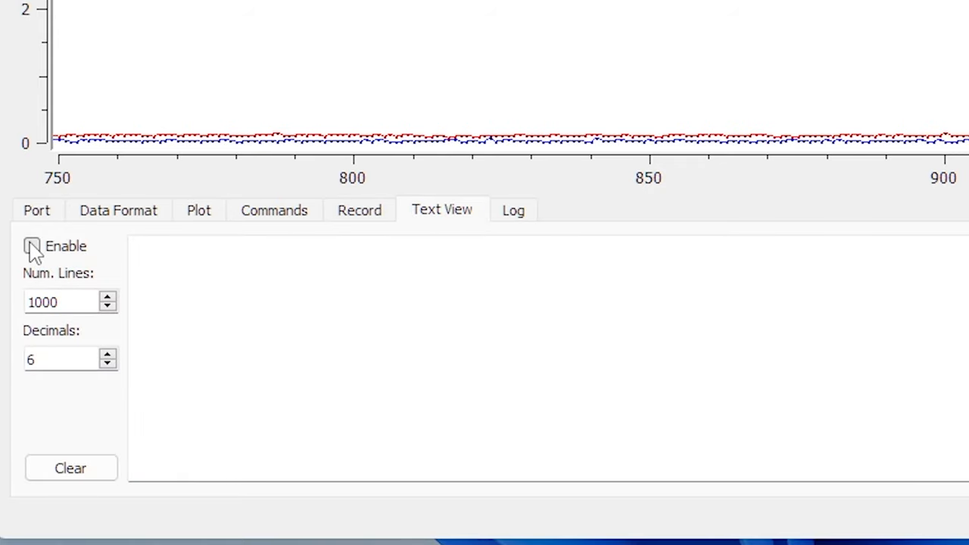
# Step: Tick Enable in the Text View to display incoming readings as text
pyautogui.click(32, 245)
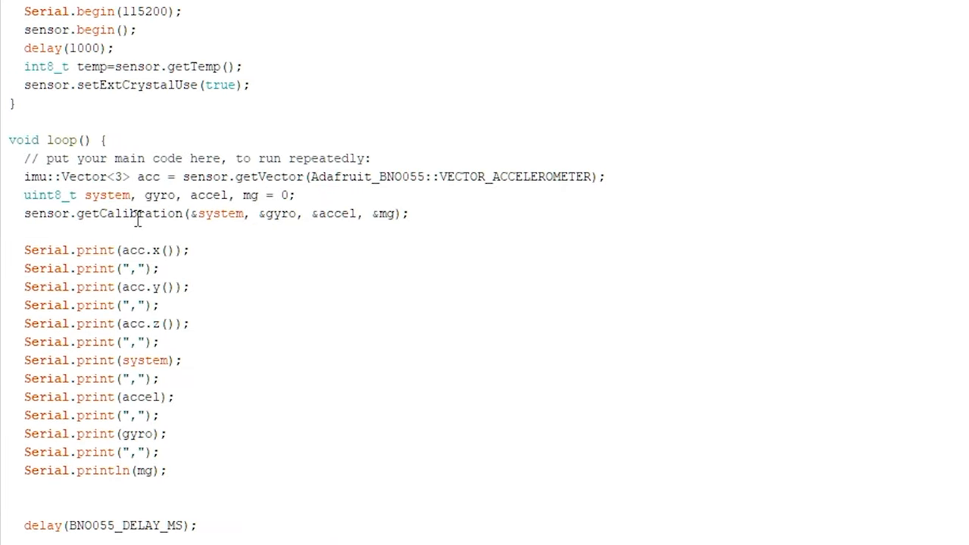
pyautogui.doubleClick(131, 214)
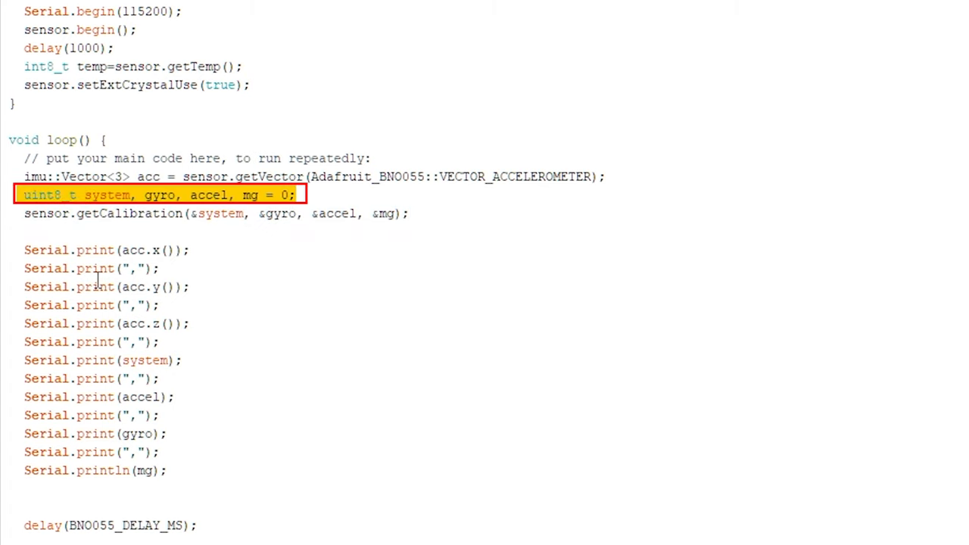
pyautogui.doubleClick(159, 193)
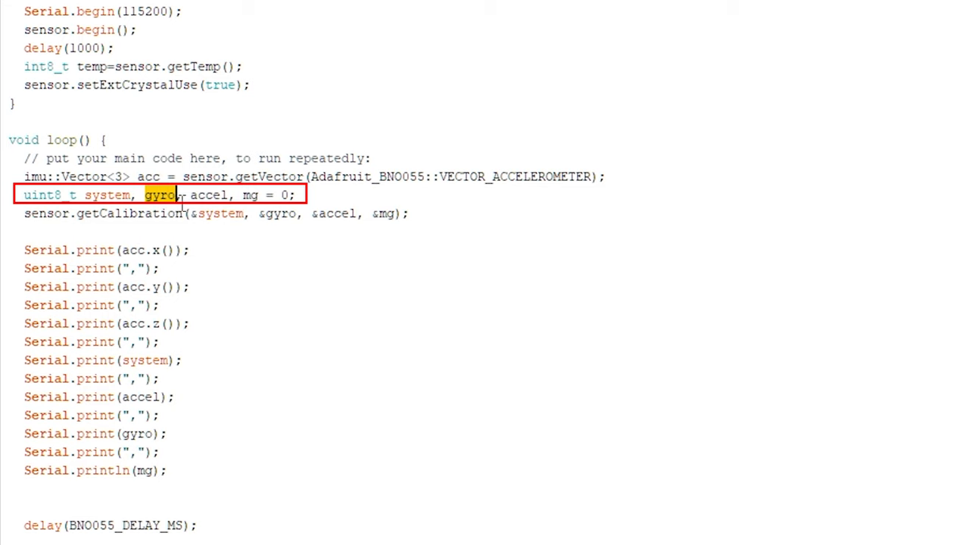
pyautogui.doubleClick(248, 194)
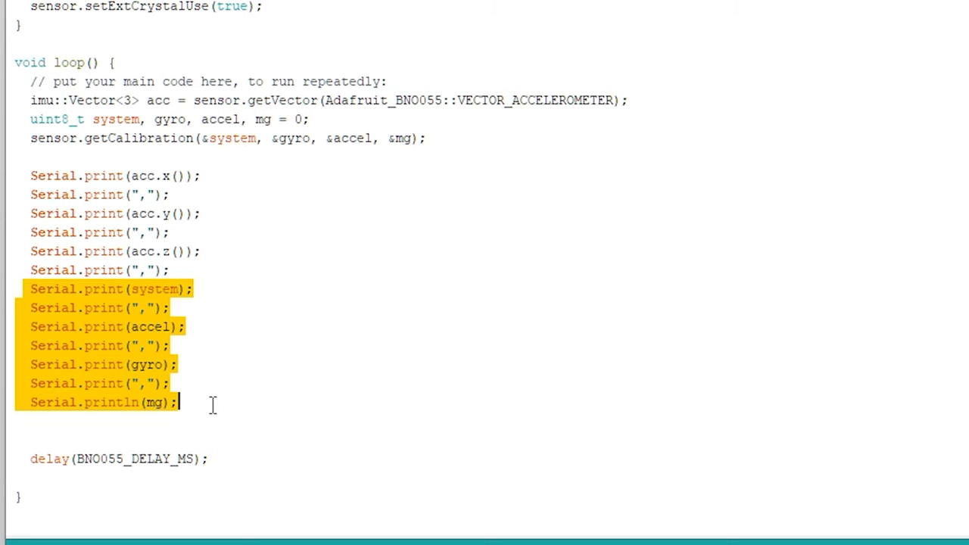
pyautogui.moveTo(215, 406)
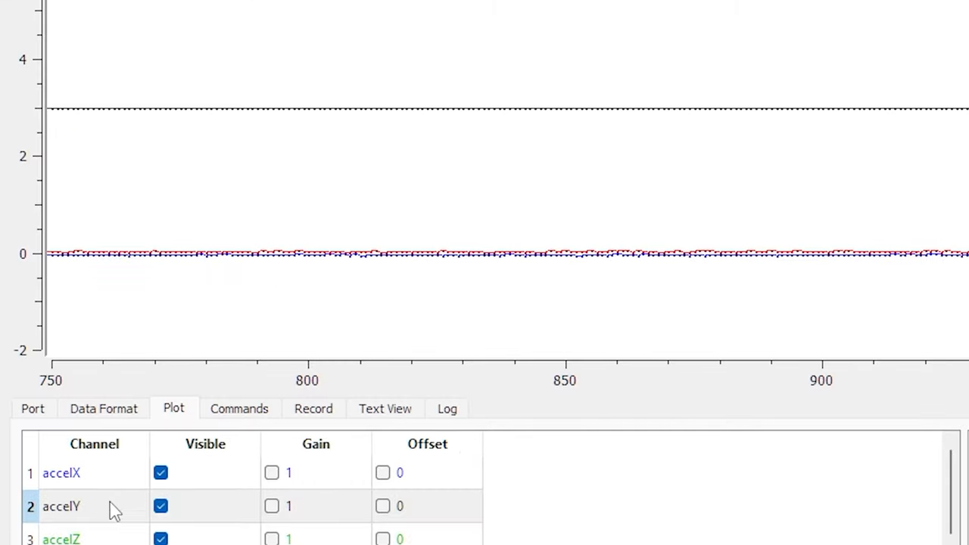
# Step: Hide the accelY channel from the SerialPlot plot via its Visible checkbox
pyautogui.scroll(-3)
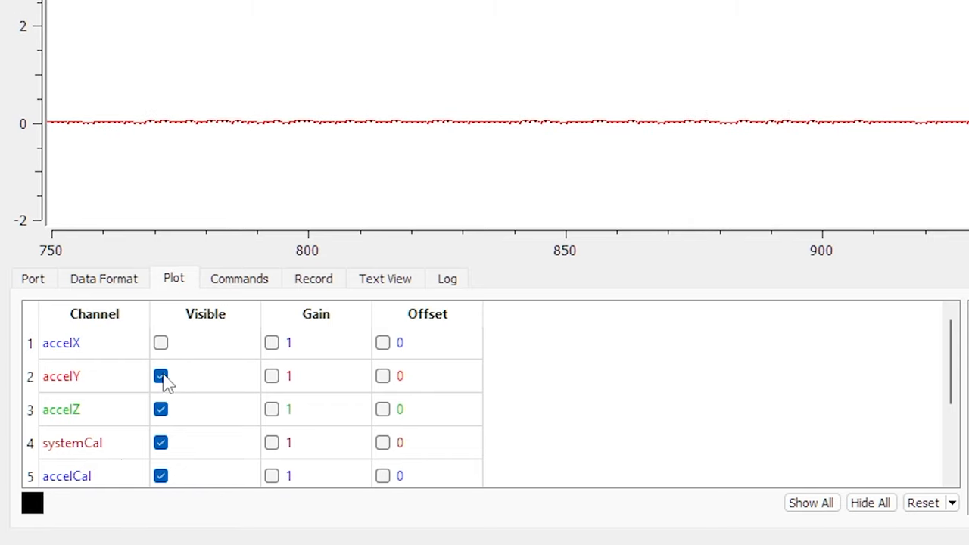
pyautogui.click(160, 375)
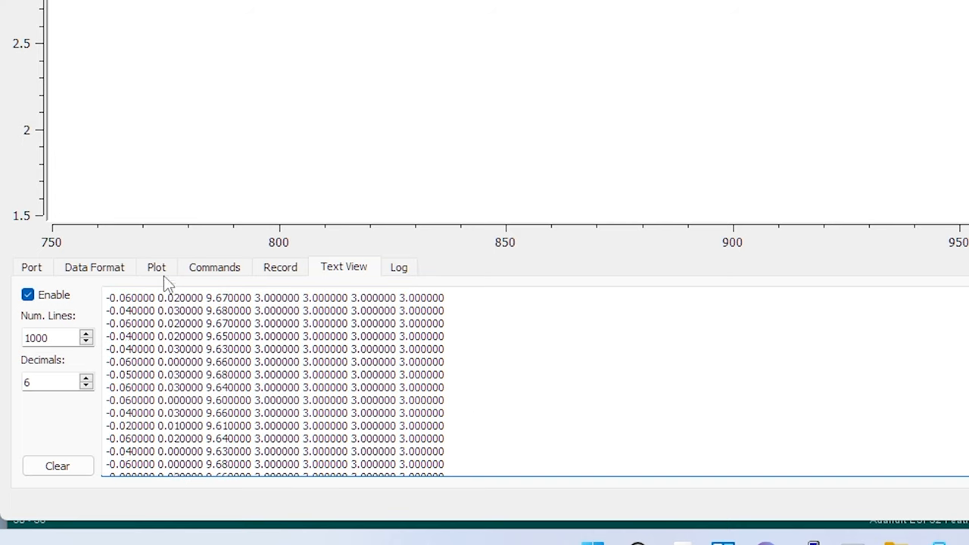
# Step: Return to the Plot tab's channel visibility list to hide the remaining channels
pyautogui.click(156, 266)
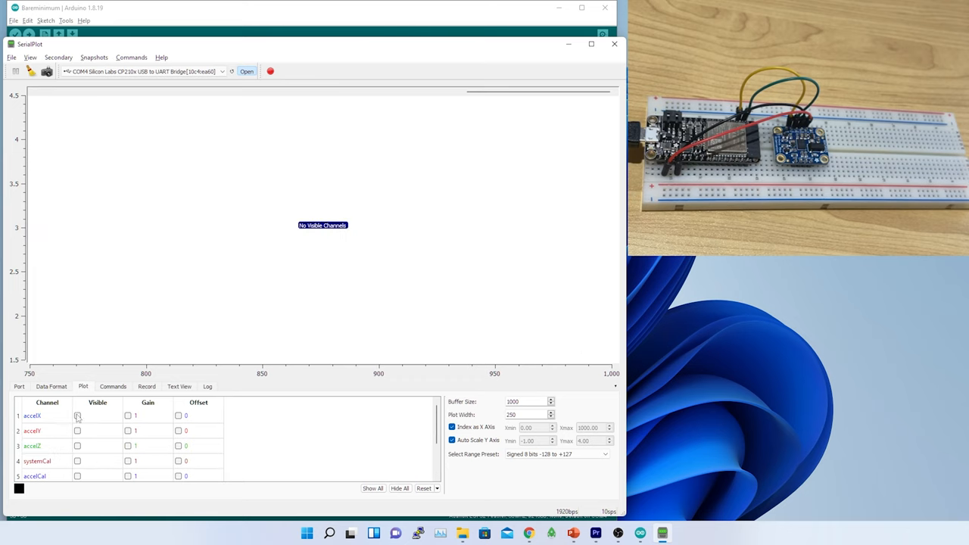
# Step: Make the accelX channel visible on the plot again
pyautogui.click(77, 445)
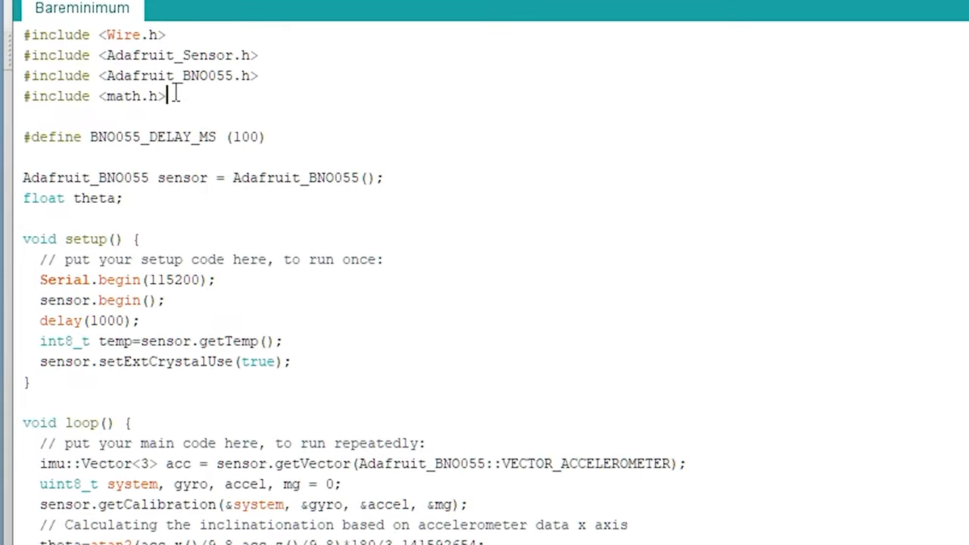
# Step: Review the math.h include and the theta = atan2(x, z)*180/3.14159265359 line before uploading
pyautogui.tripleClick(91, 97)
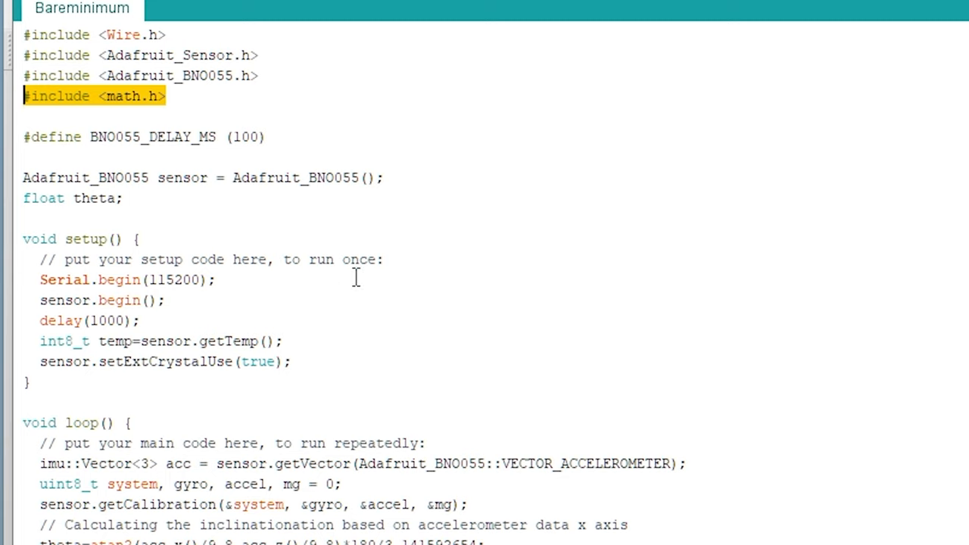
pyautogui.moveTo(241, 259)
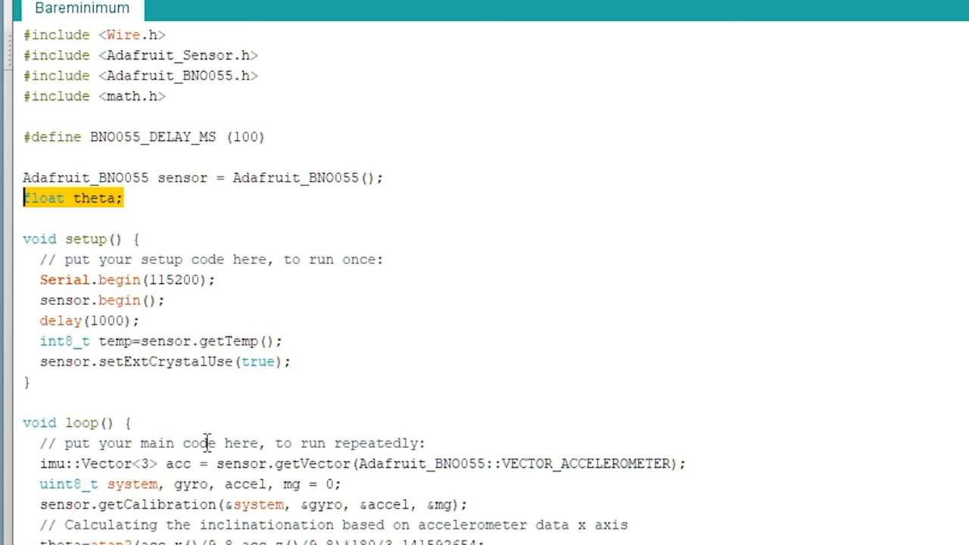
pyautogui.scroll(-3)
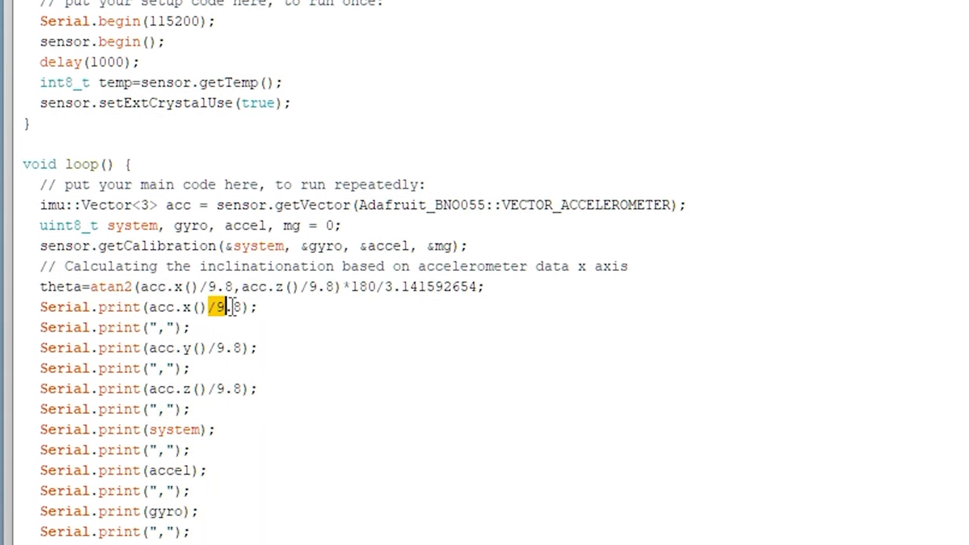
pyautogui.scroll(-3)
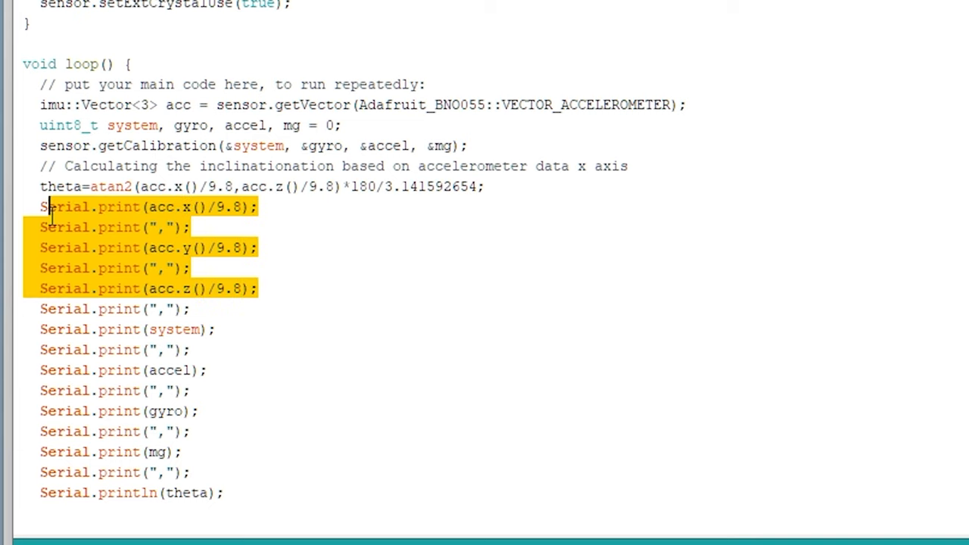
pyautogui.click(461, 188)
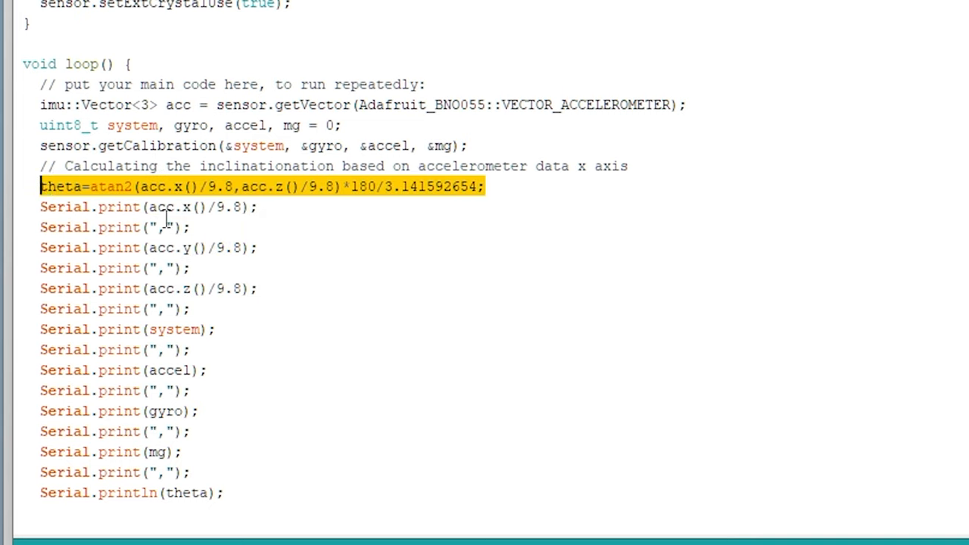
pyautogui.doubleClick(109, 186)
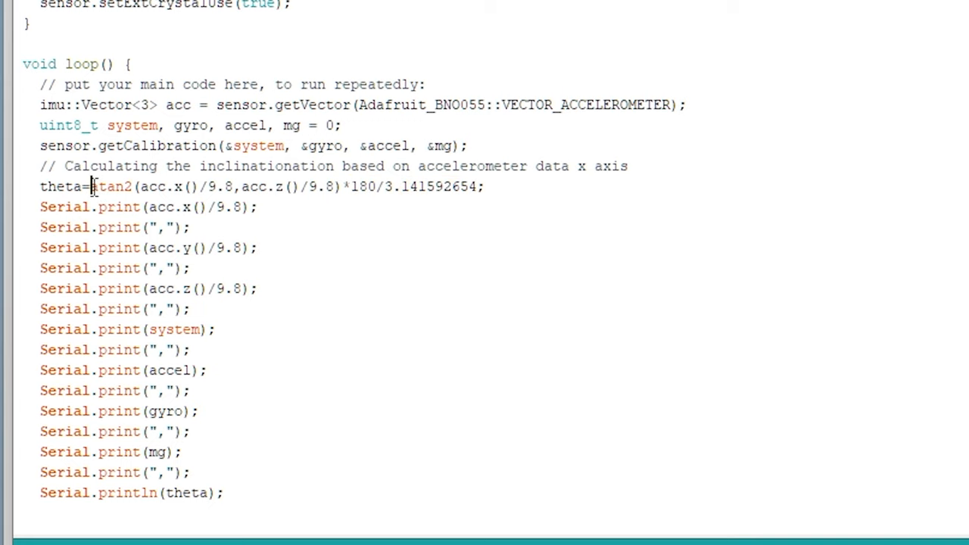
pyautogui.moveTo(91, 188); pyautogui.dragTo(342, 188)
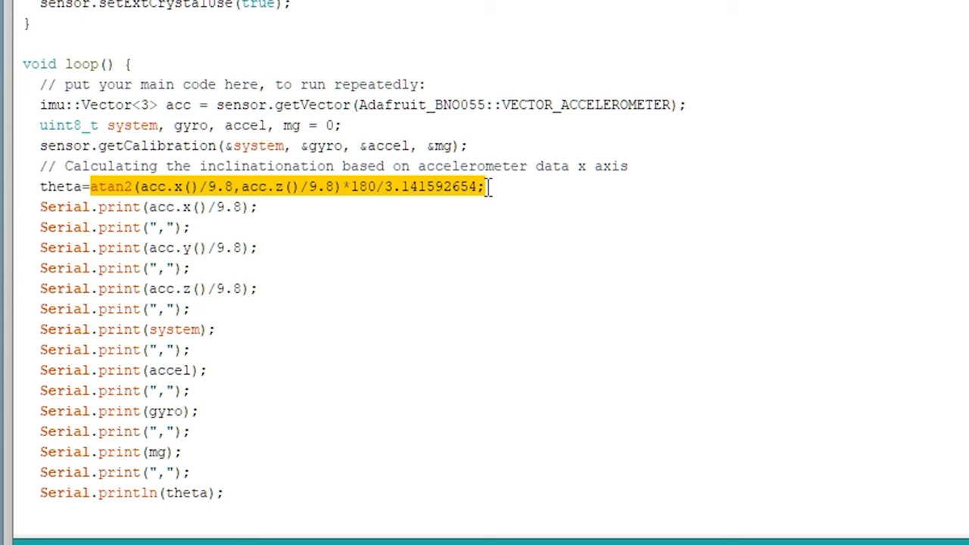
pyautogui.moveTo(523, 293)
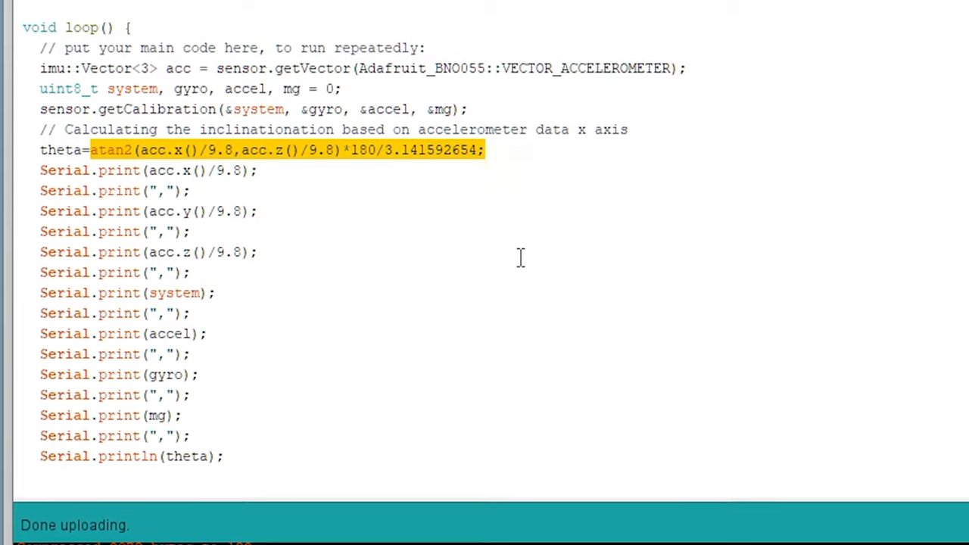
# Step: Select the theta channel (channel 8) in the Plot tab's channel list
pyautogui.scroll(-3)
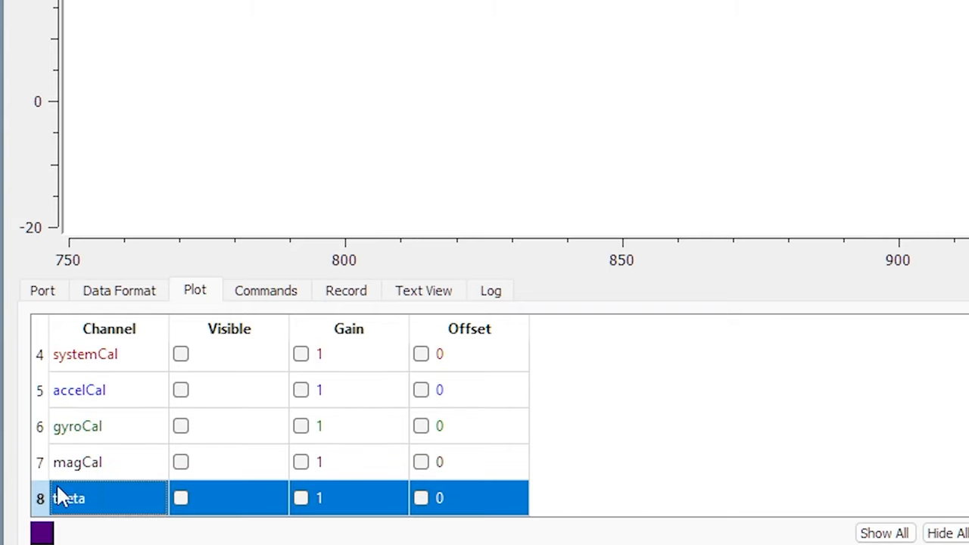
pyautogui.click(180, 498)
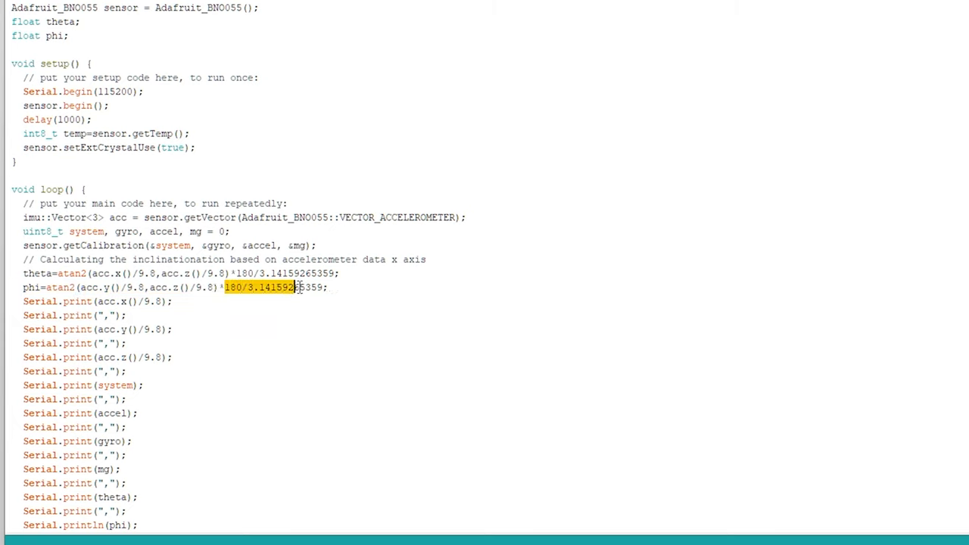
# Step: Scroll the sketch to the phi atan2 line and its 180/3.14159265359 degree conversion
pyautogui.scroll(-3)
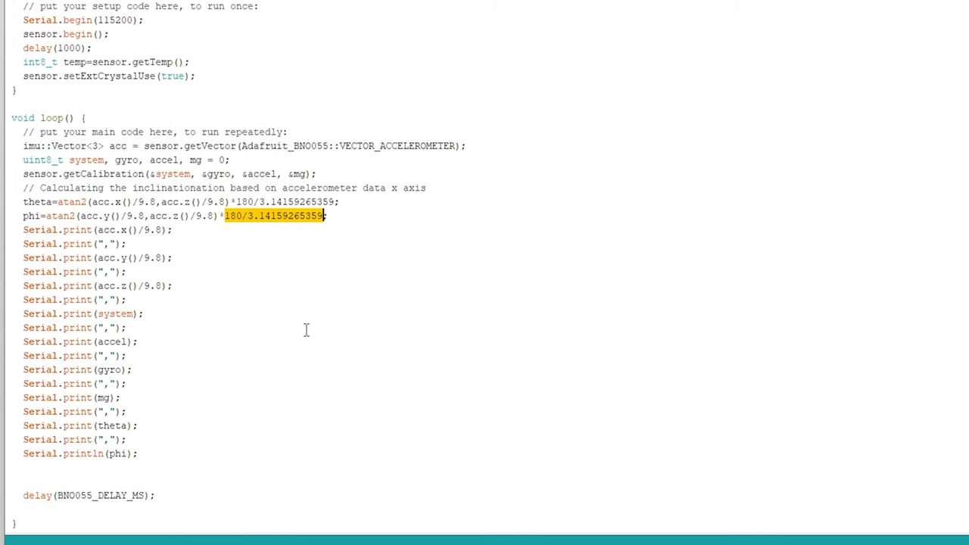